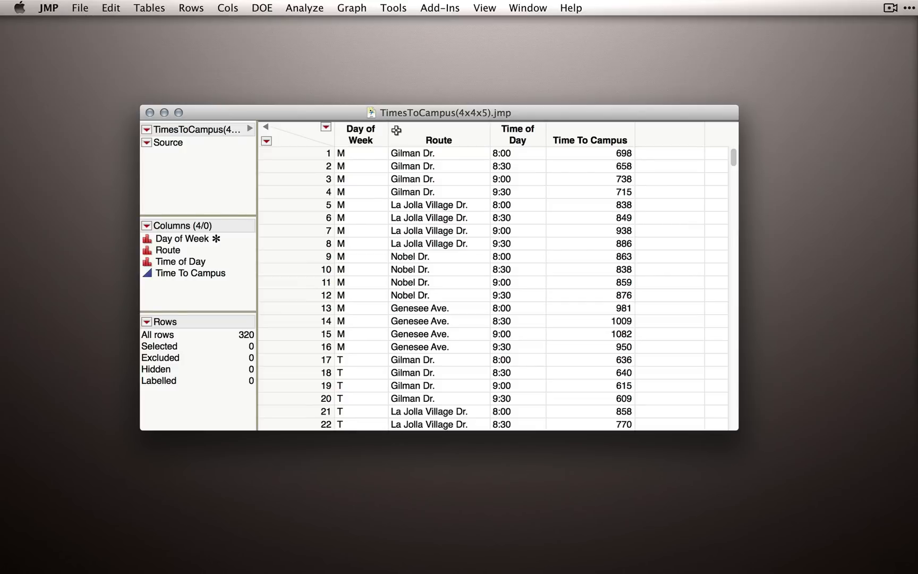
Launch Fit Model from the Analyze menu for the TimesToCampus table.
left_click(304, 8)
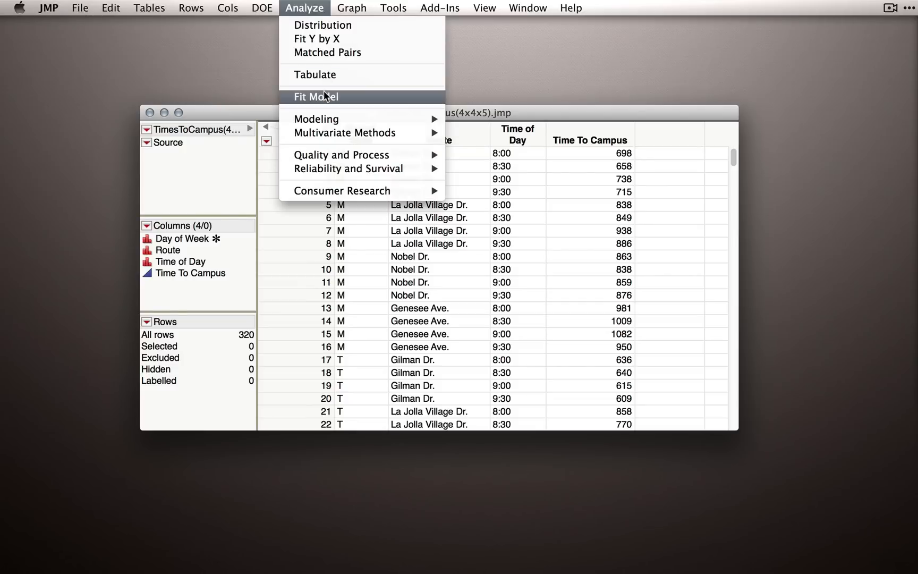
left_click(316, 96)
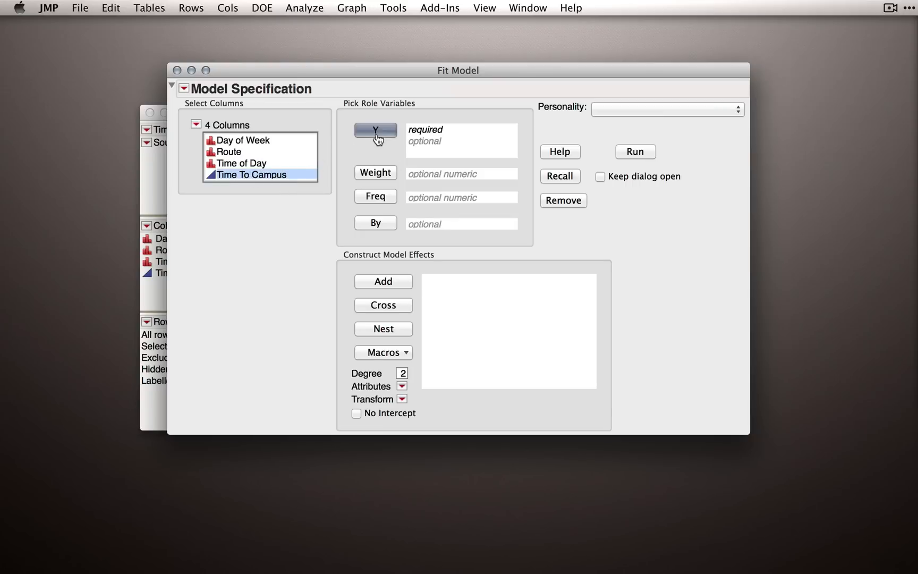
Assign Time To Campus as Y and choose Minimal Report emphasis.
left_click(680, 110)
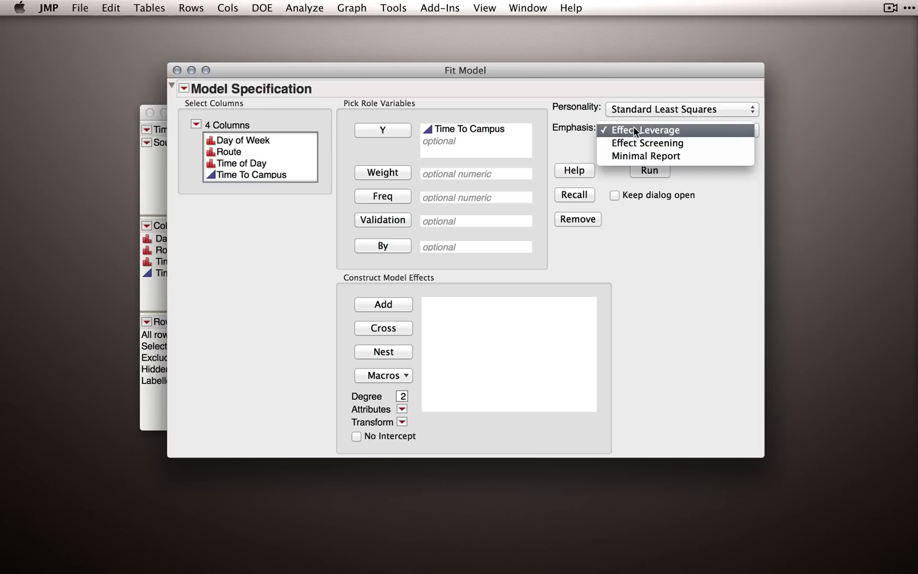
left_click(646, 156)
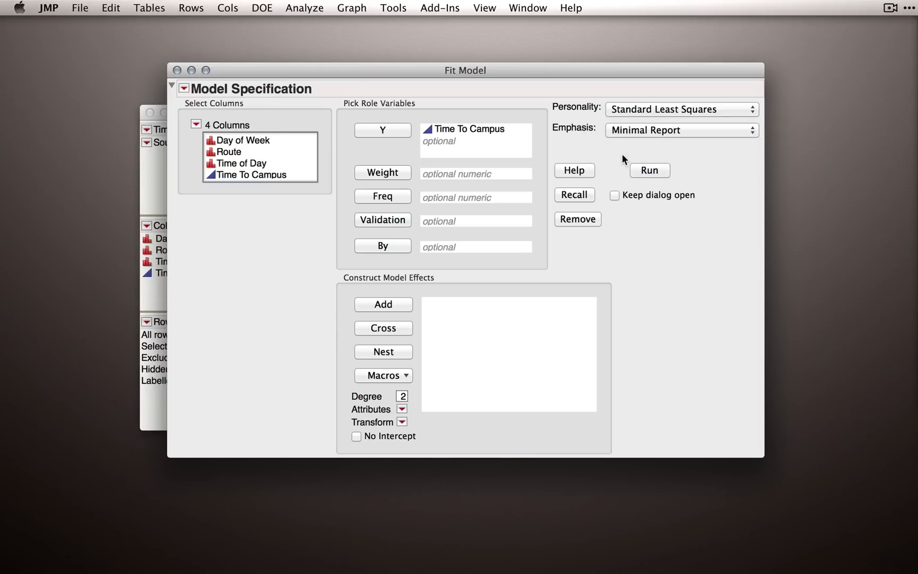
mouse_move(490, 240)
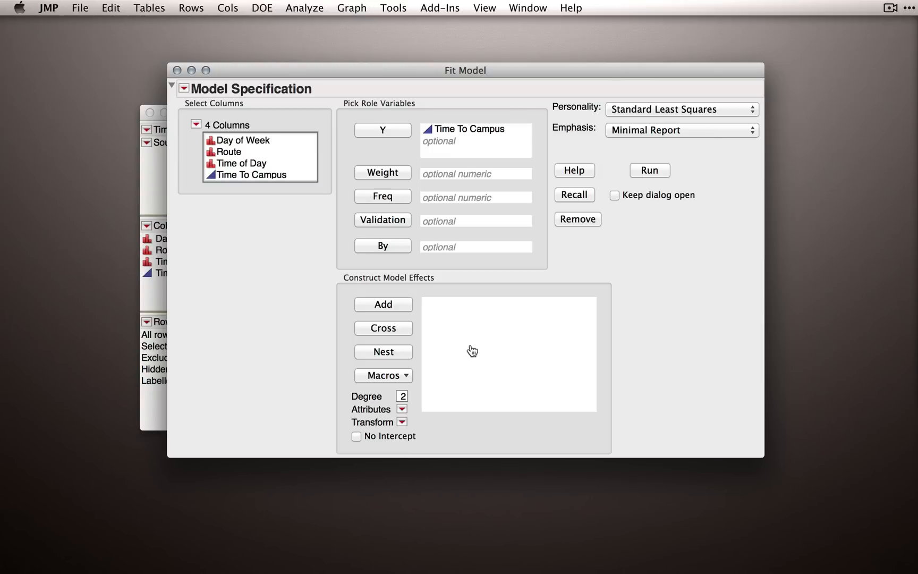
Add Day of Week, Route and Time of Day as main effects.
left_click(246, 139)
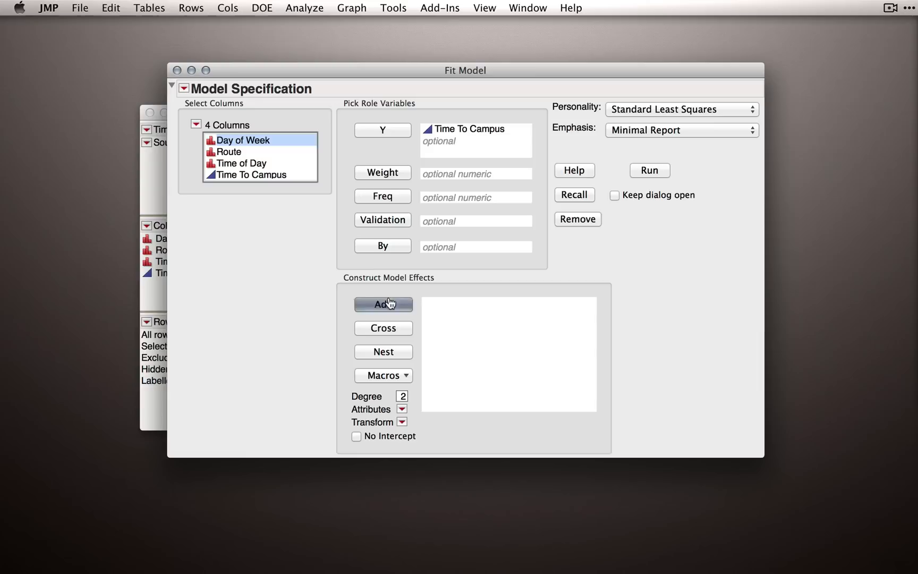
left_click(382, 304)
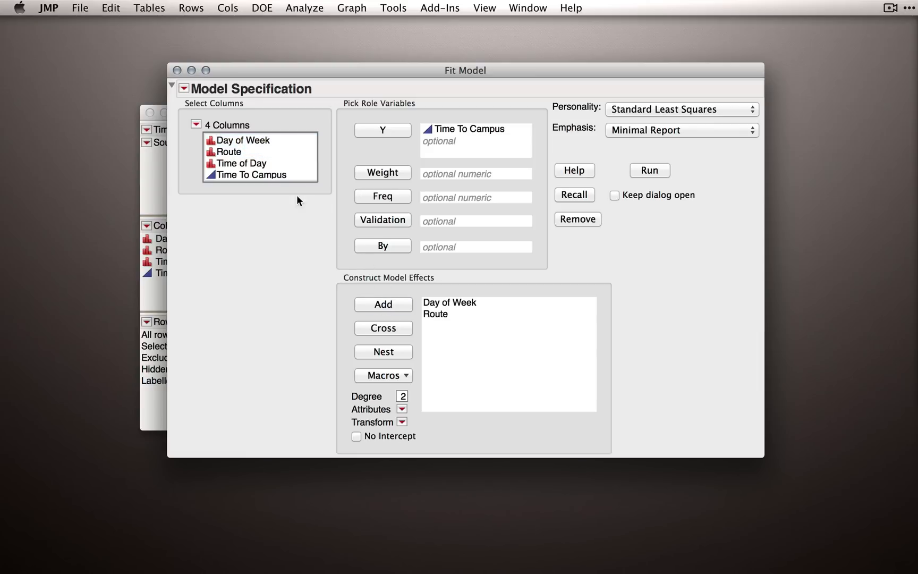
left_click(383, 304)
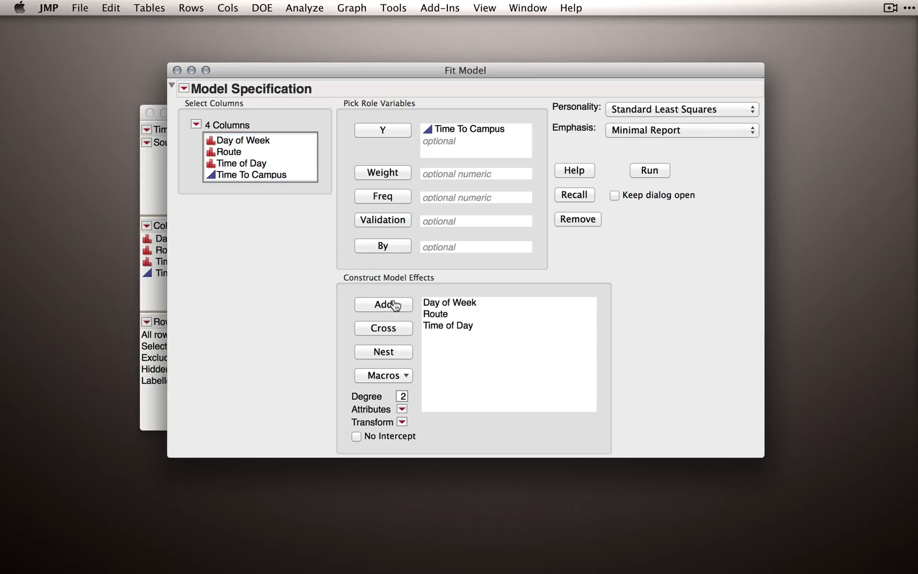
mouse_move(452, 306)
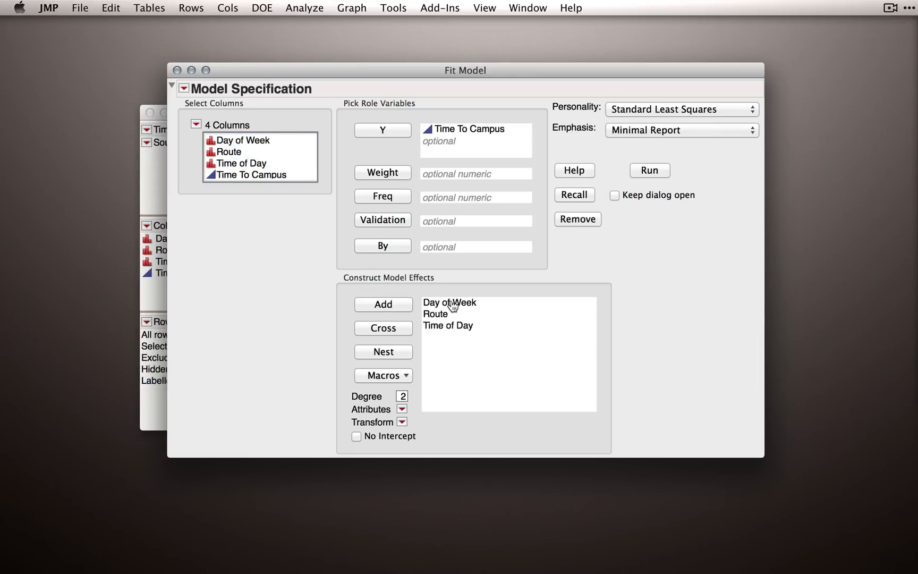
Cross the factors to add the three two-way interactions and the three-way interaction.
left_click(230, 151)
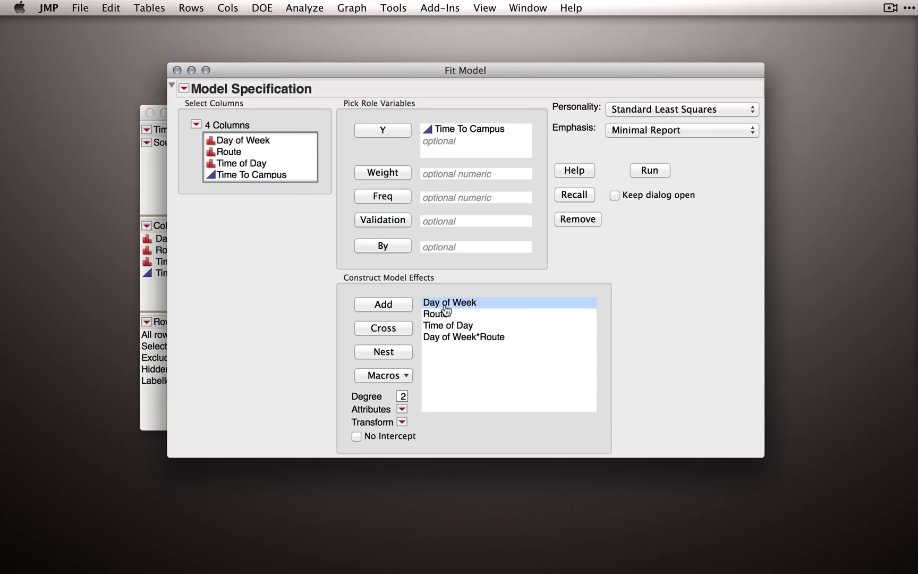
left_click(242, 163)
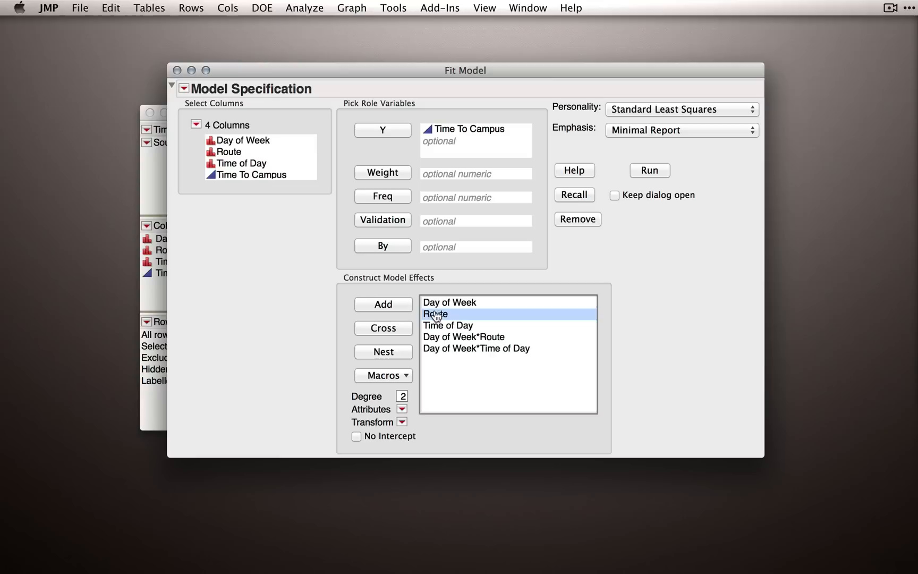
left_click(383, 327)
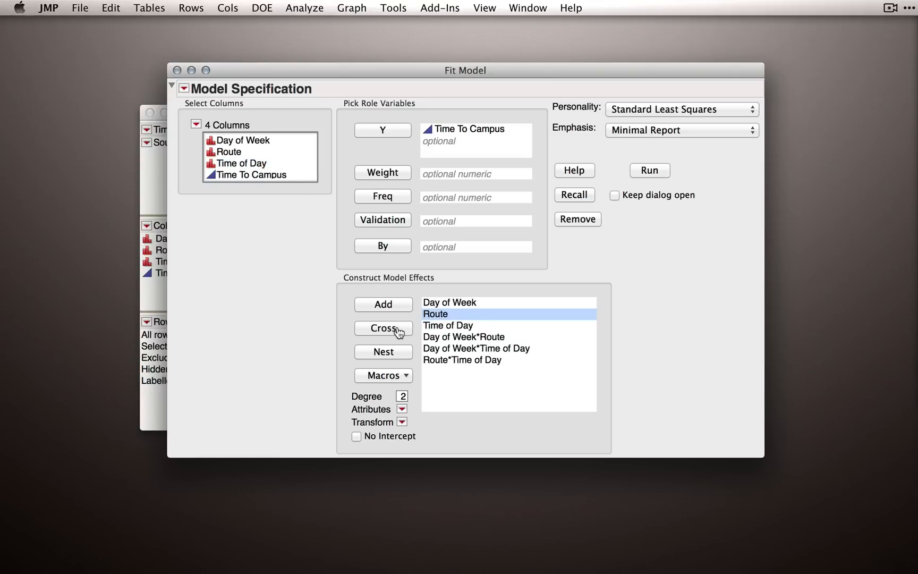
mouse_move(439, 356)
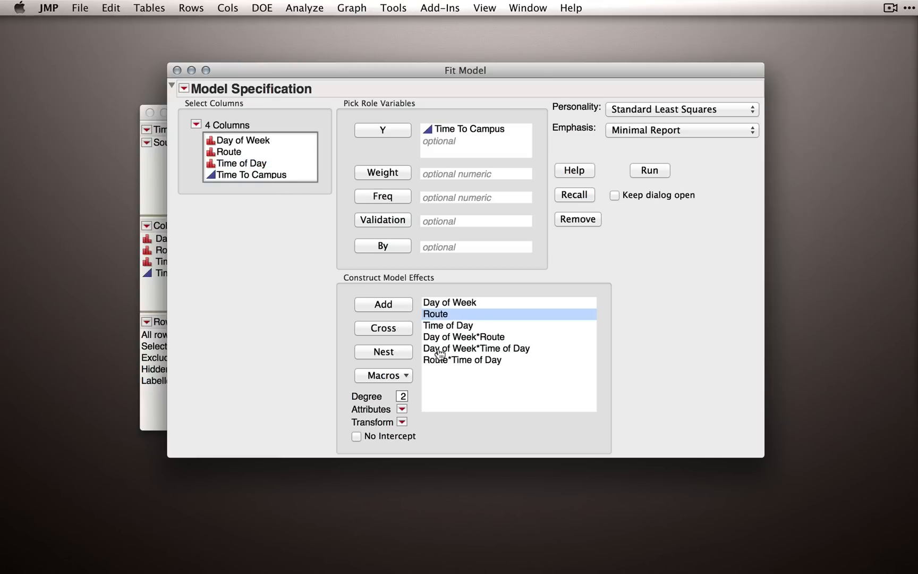
left_click(463, 337)
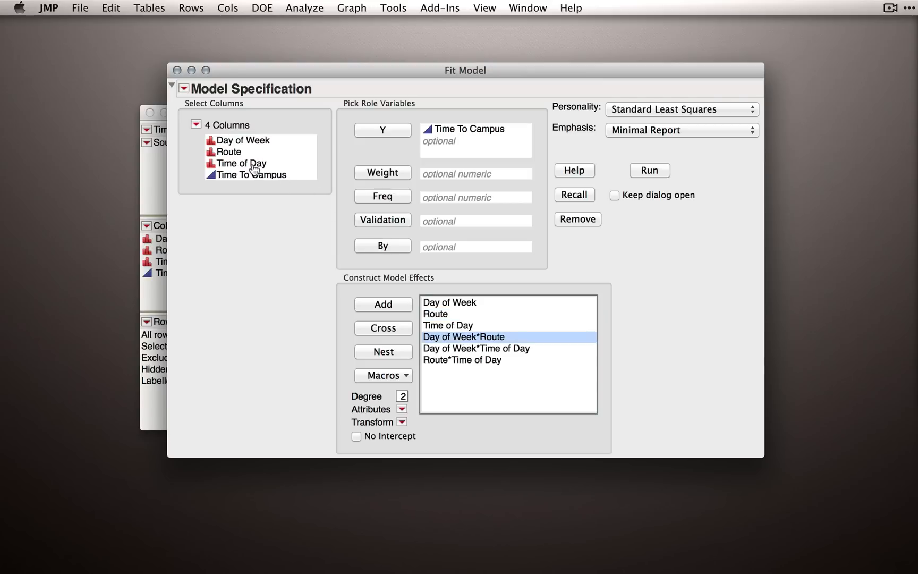
left_click(242, 163)
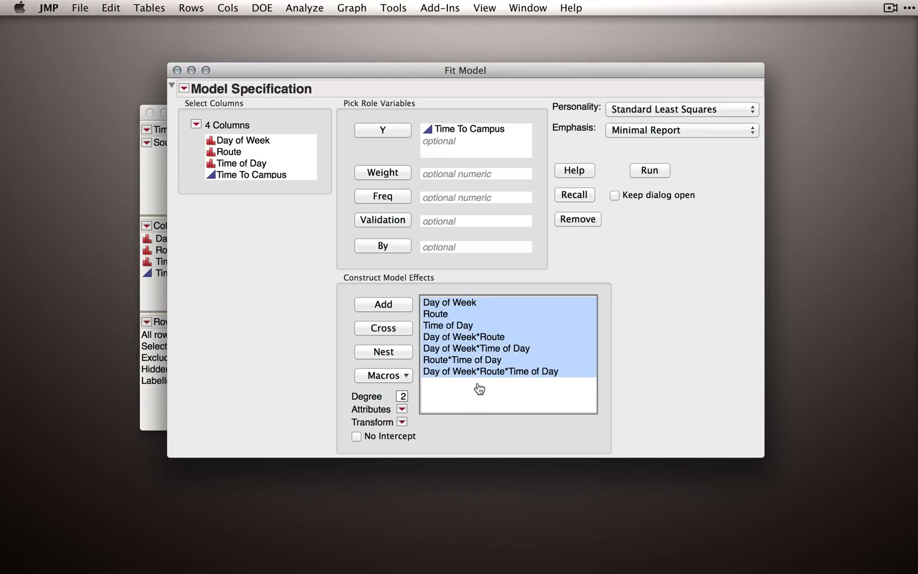
left_click(383, 374)
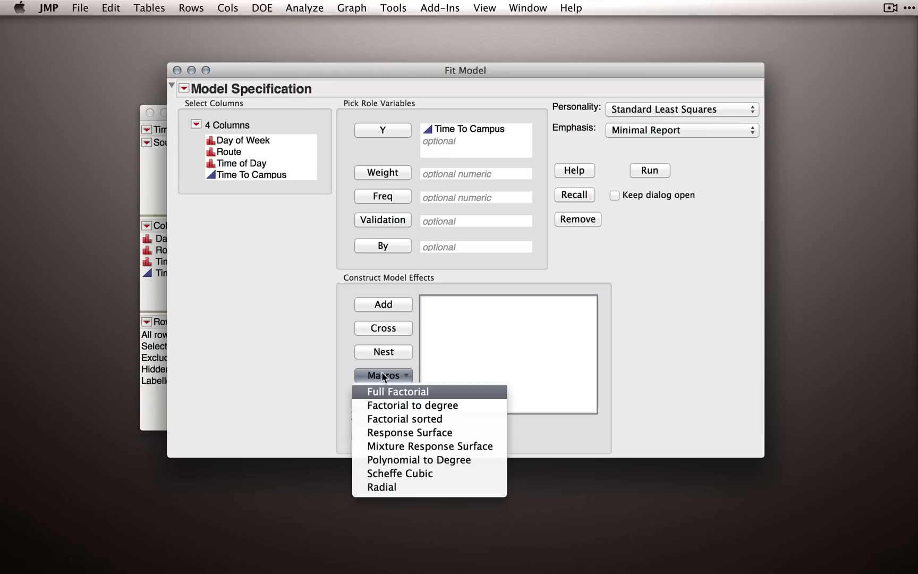
mouse_move(412, 397)
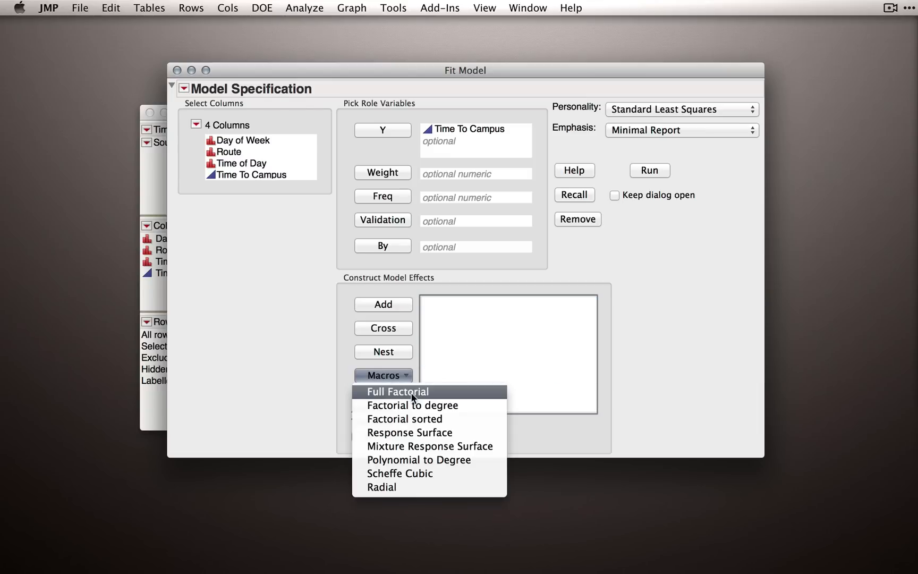
left_click(413, 405)
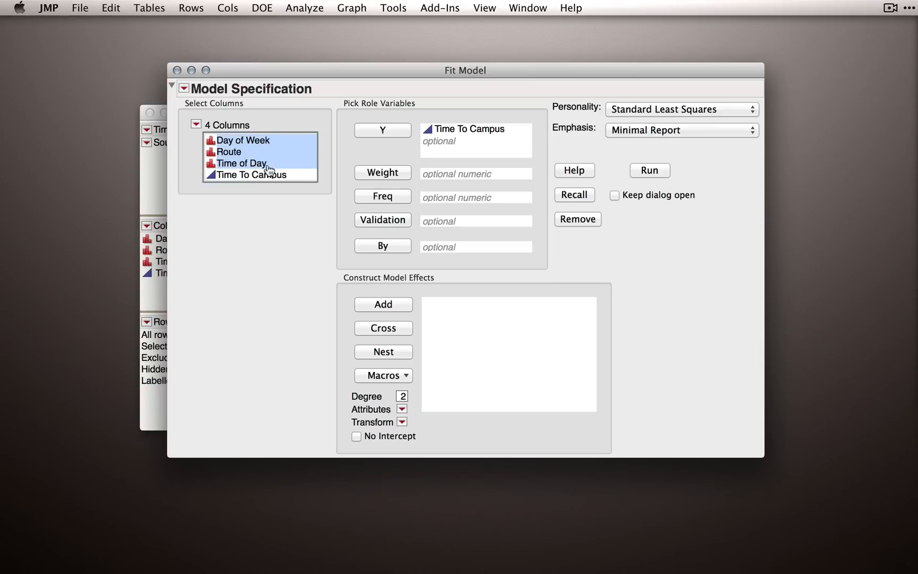
left_click(383, 375)
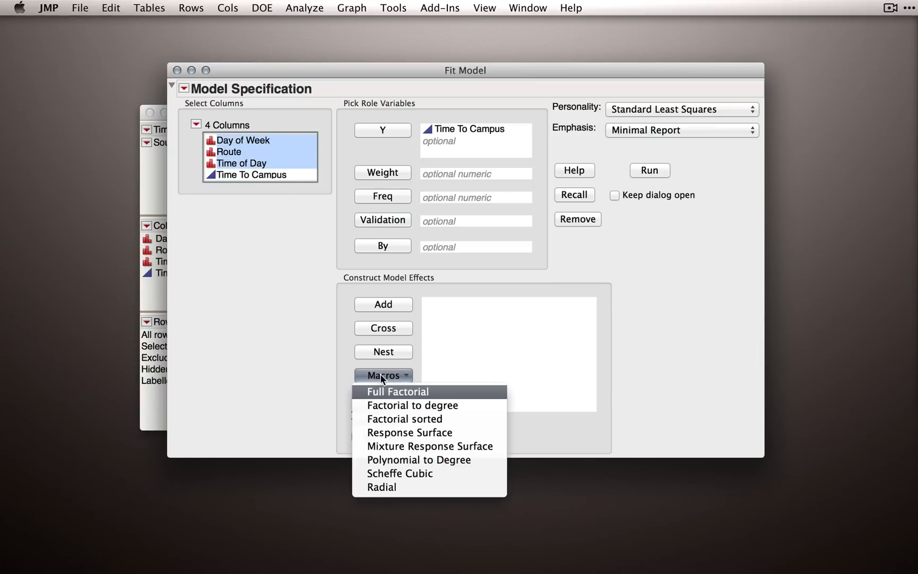
left_click(396, 391)
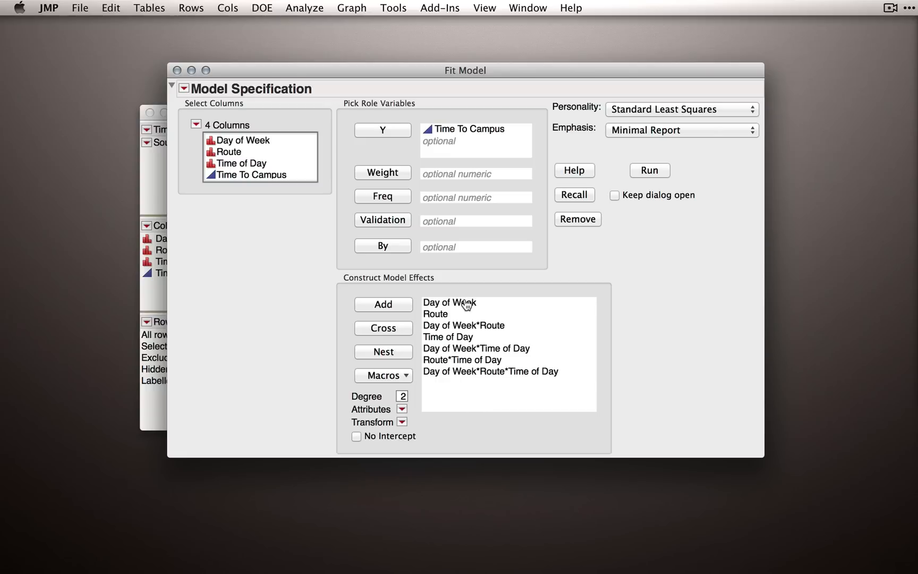
left_click(449, 302)
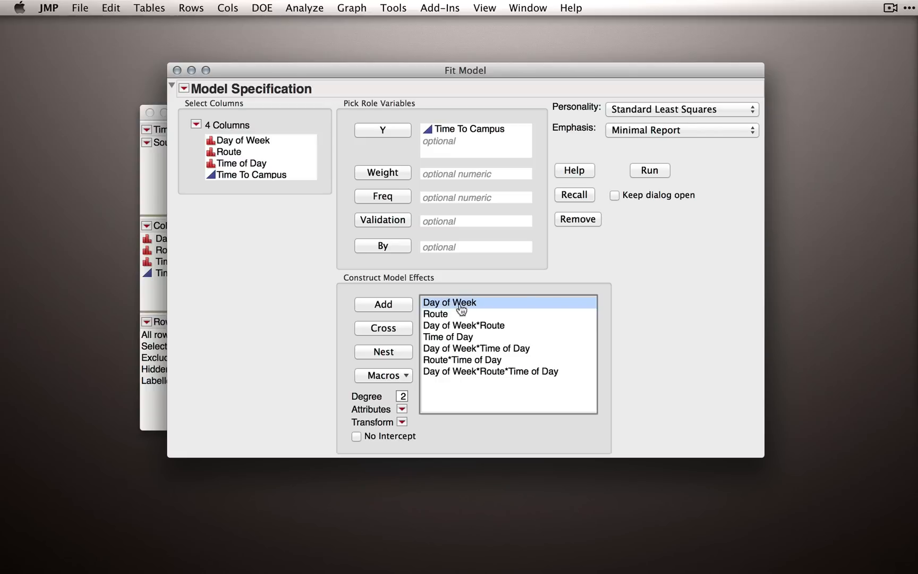
left_click(435, 314)
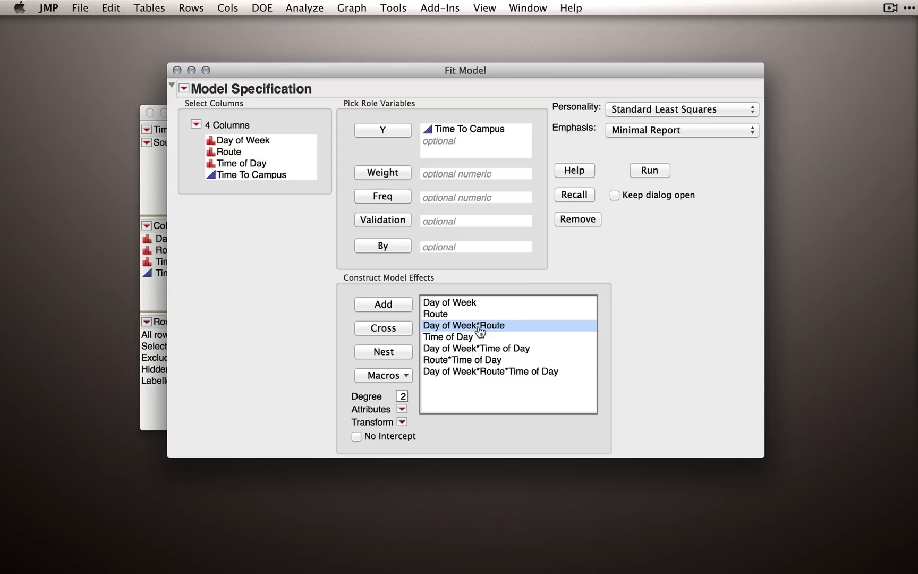
mouse_move(478, 336)
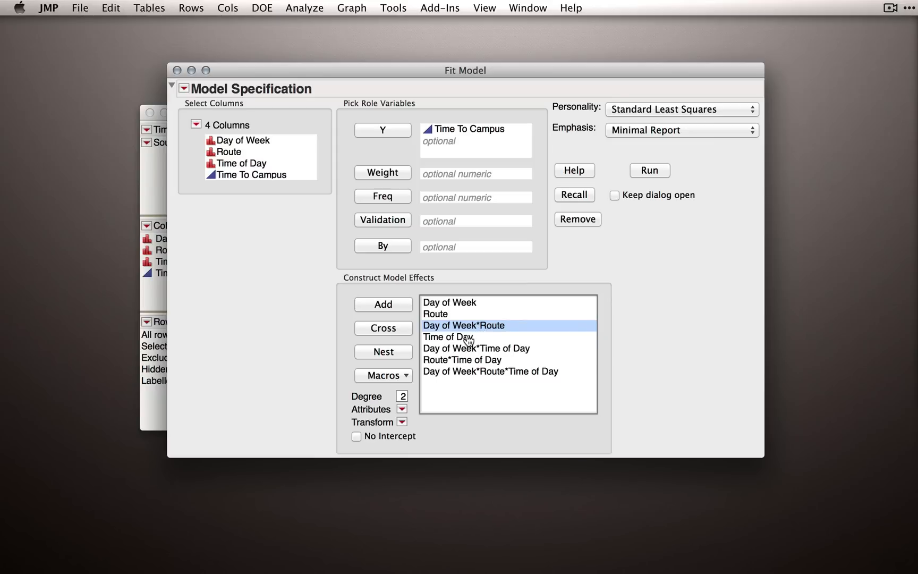
left_click(475, 349)
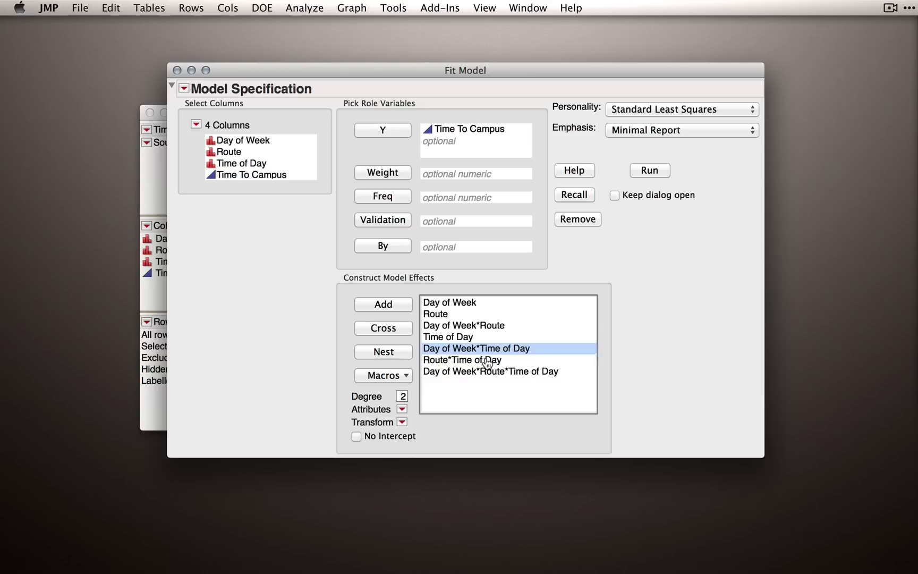
left_click(490, 372)
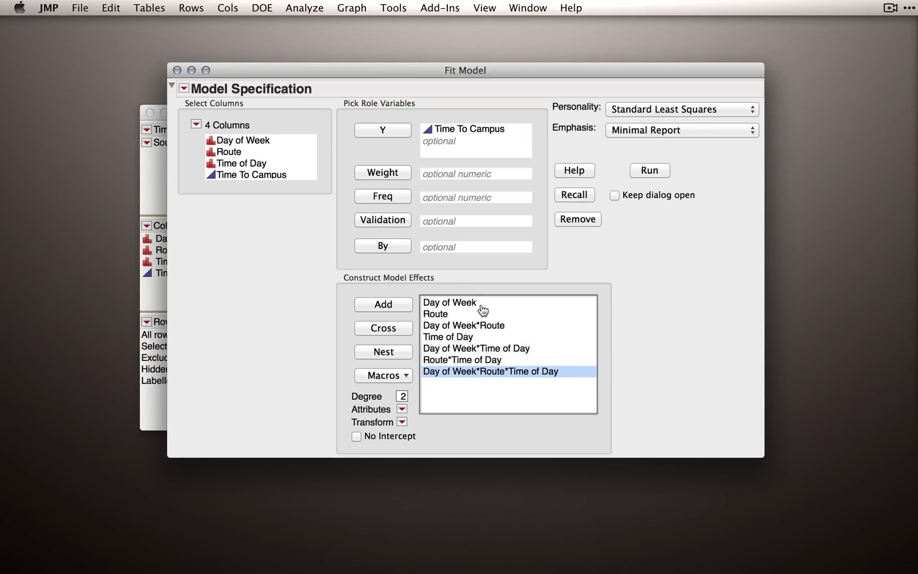
left_click(448, 302)
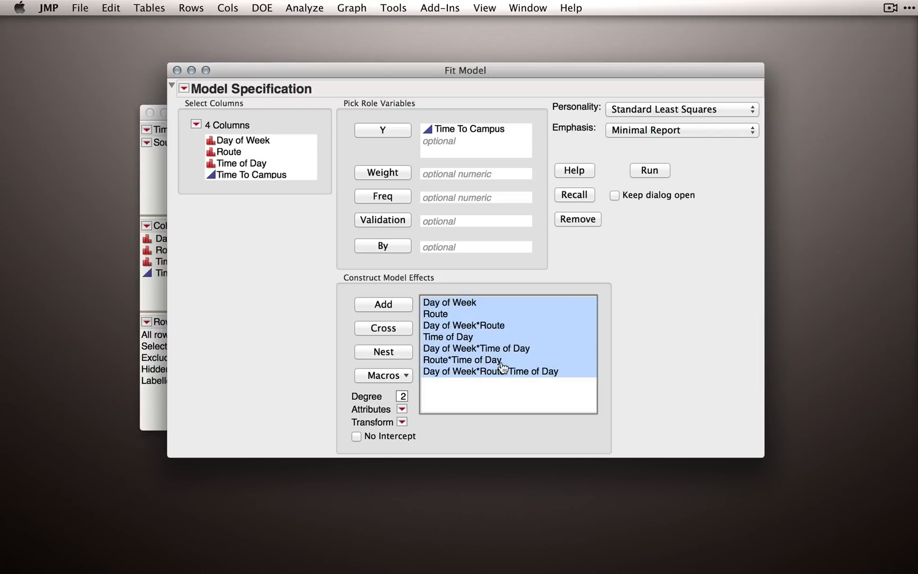
left_click(577, 218)
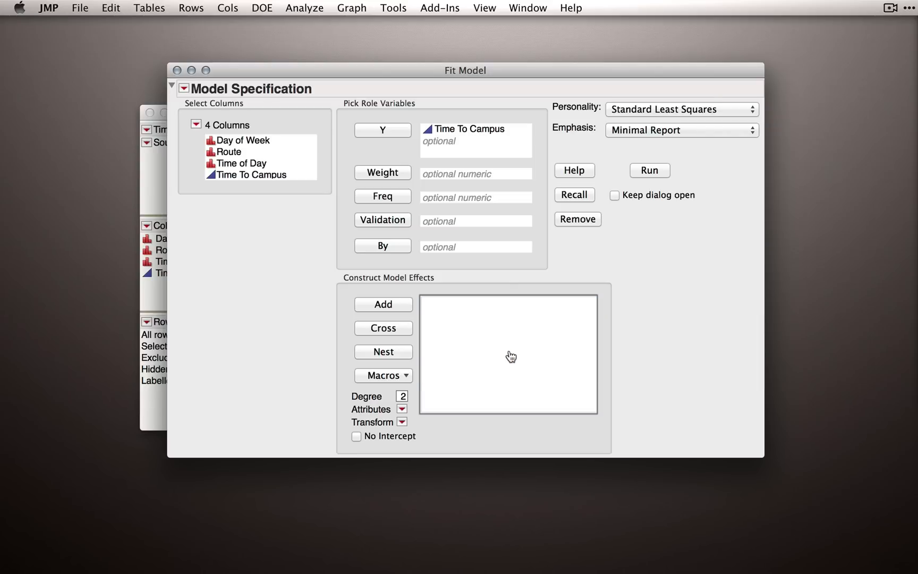
Apply the Factorial sorted macro to Day of Week, Route and Time of Day.
left_click(244, 139)
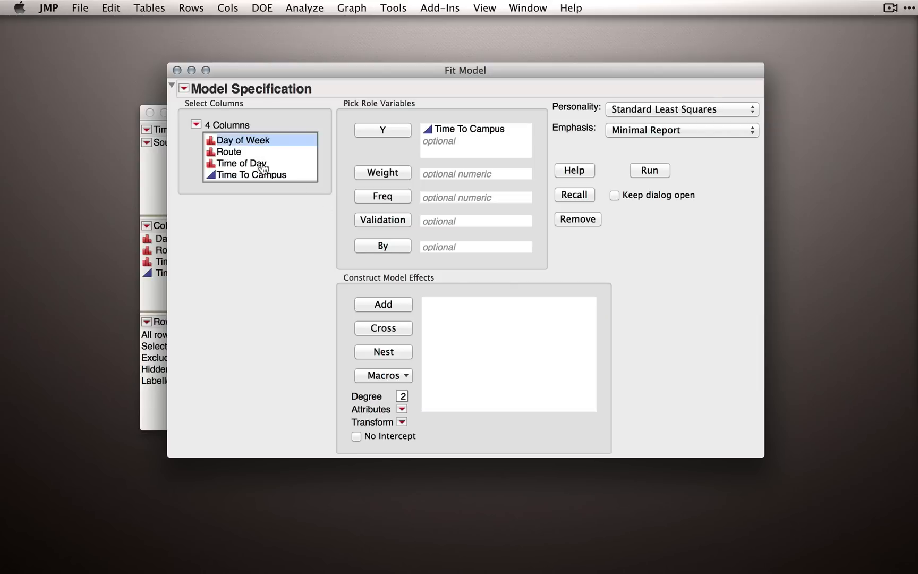
left_click(383, 375)
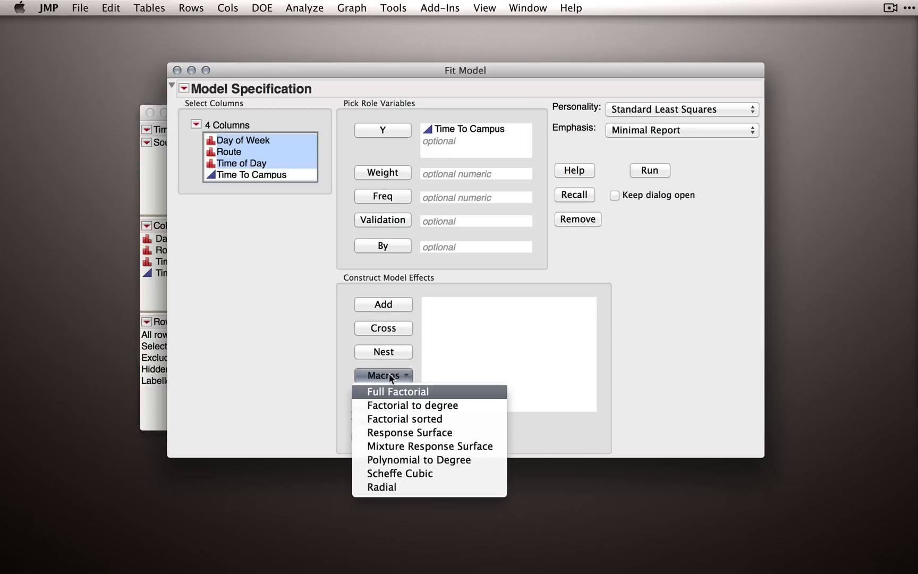
mouse_move(402, 418)
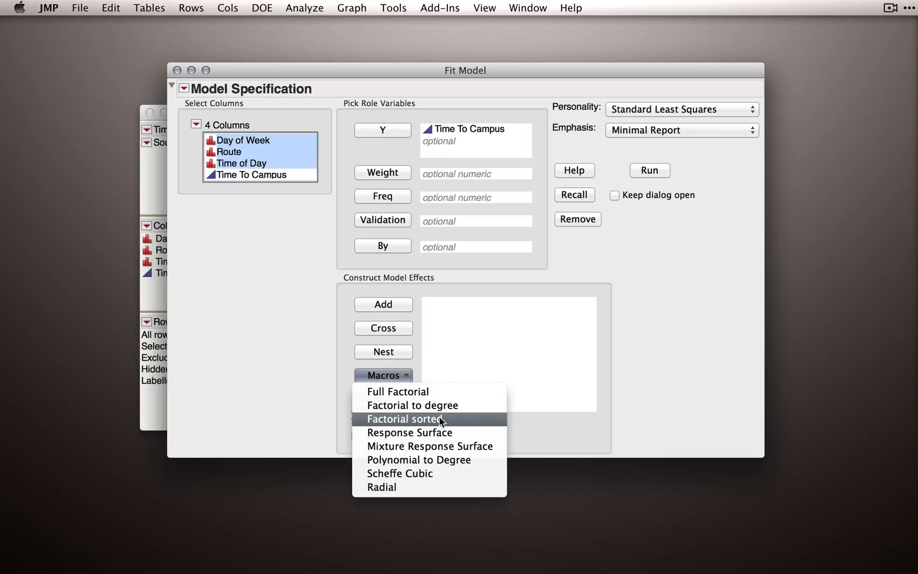
left_click(402, 419)
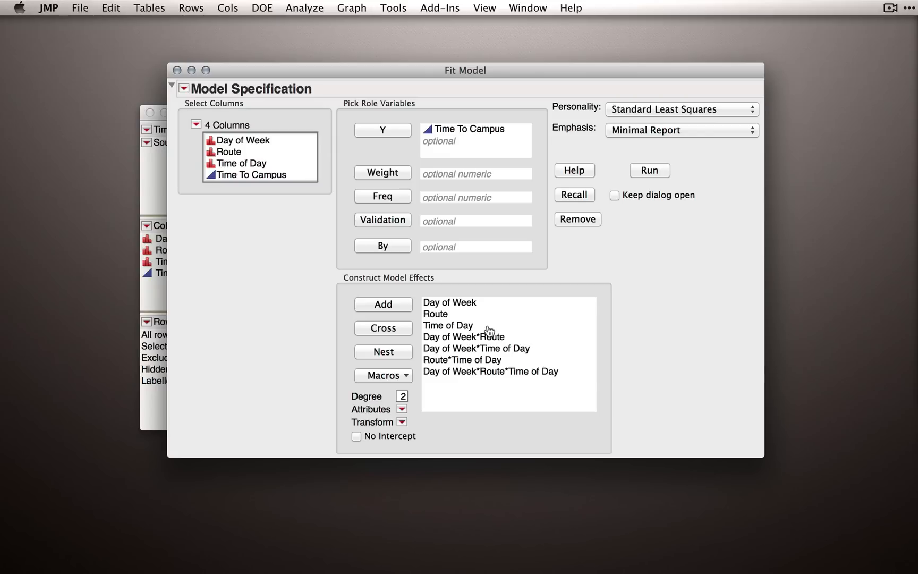
mouse_move(487, 328)
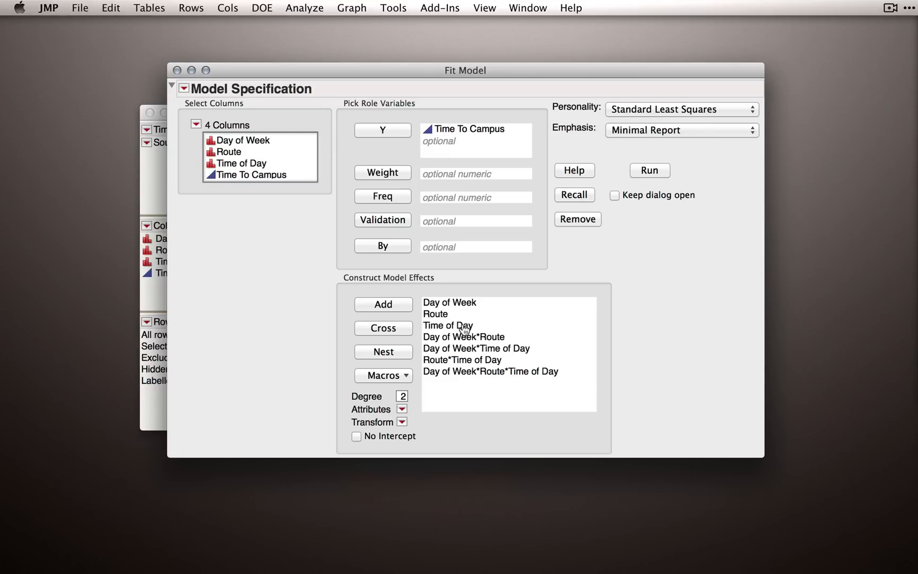
mouse_move(486, 357)
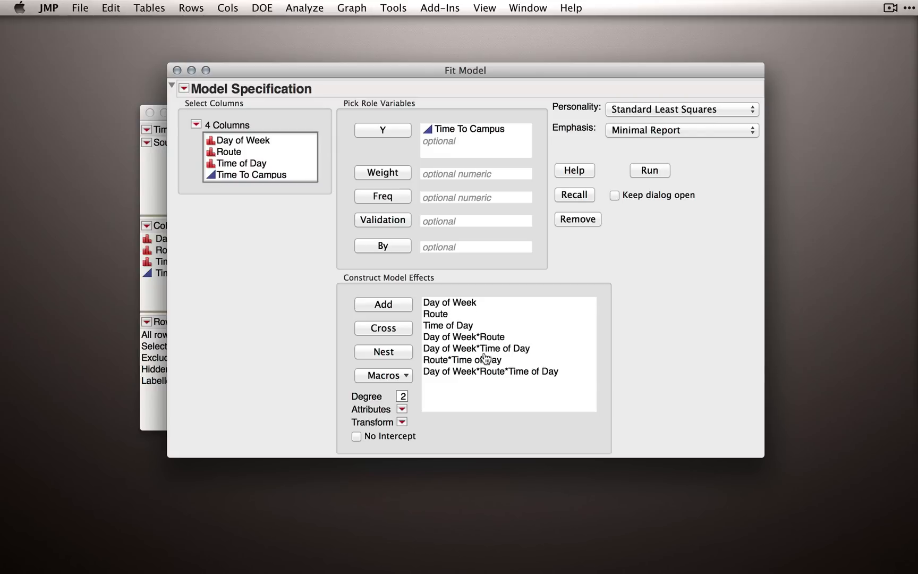
mouse_move(465, 351)
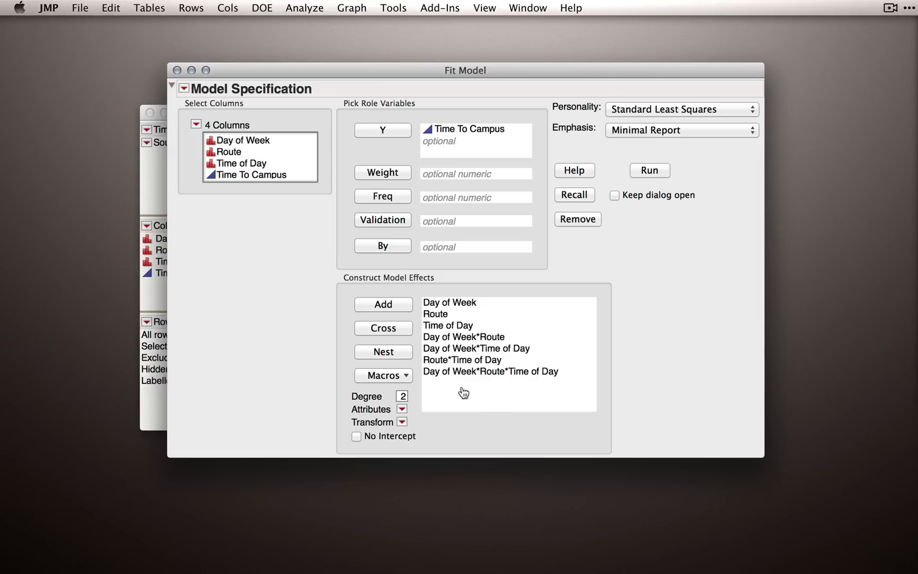
left_click(383, 375)
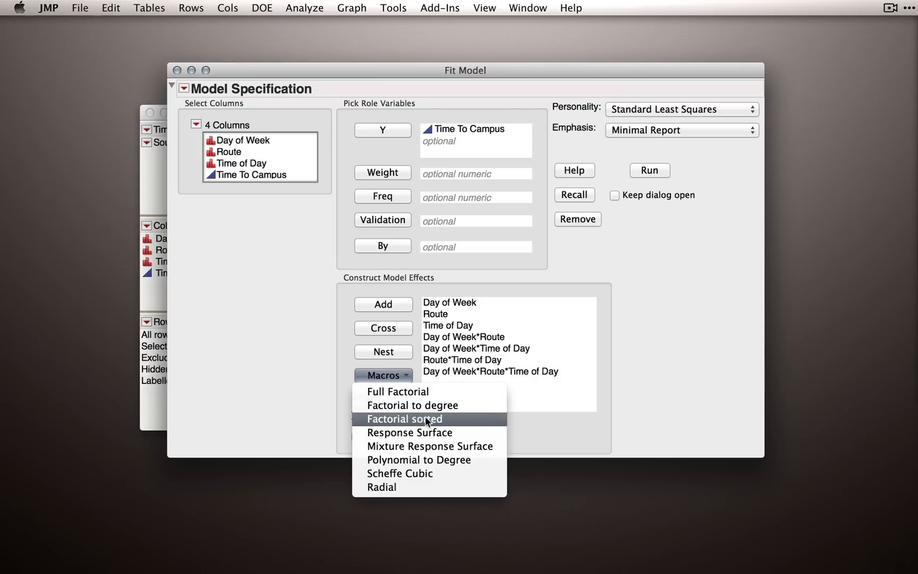
mouse_move(426, 423)
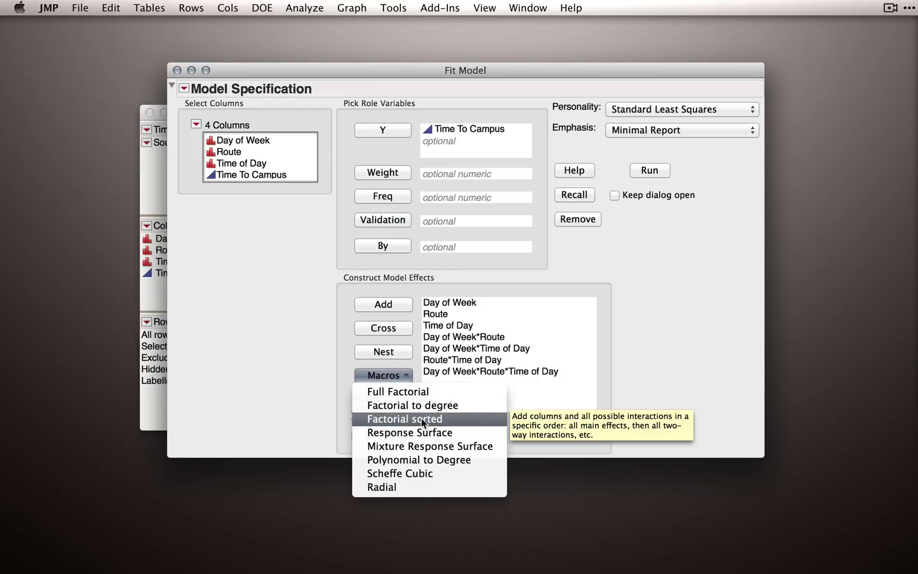